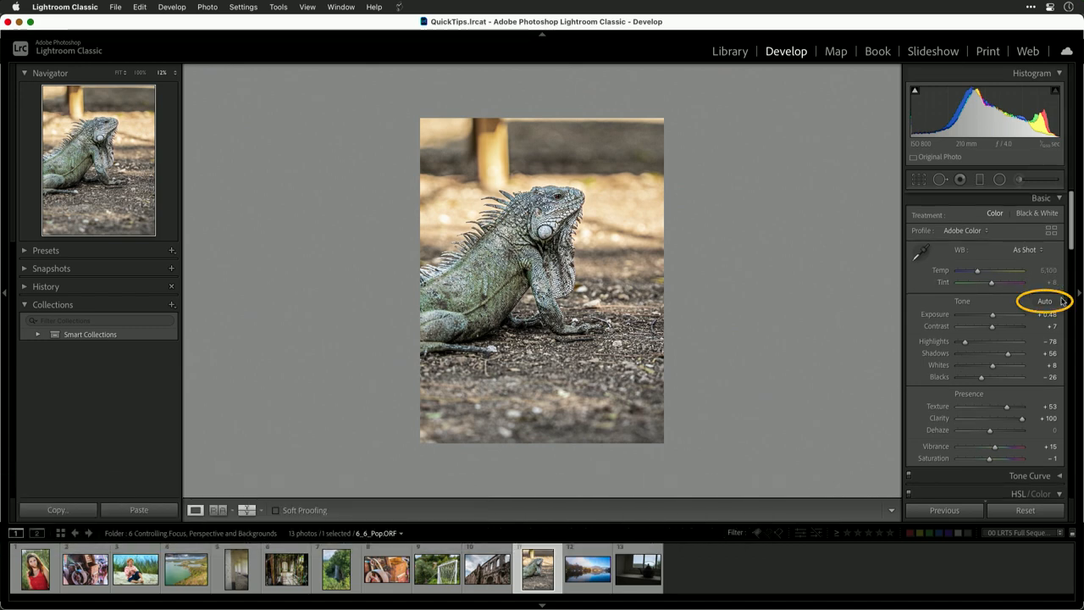
# Apply Auto tone, then set Highlights -27, Shadows +77, Whites +47 and Blacks -41.
pyautogui.click(1045, 301)
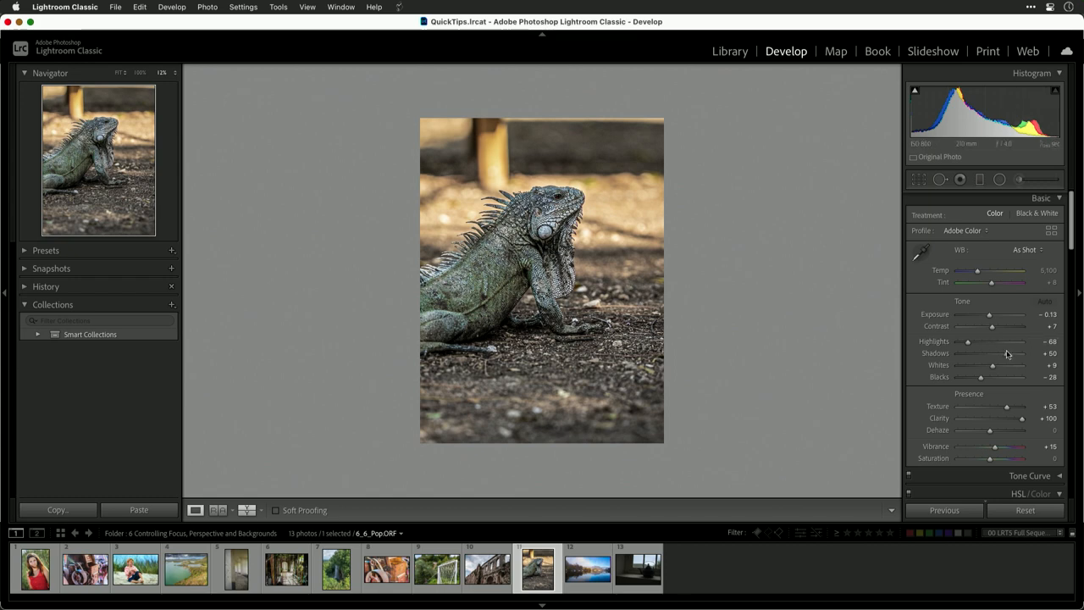
pyautogui.moveTo(968, 344); pyautogui.dragTo(1008, 344)
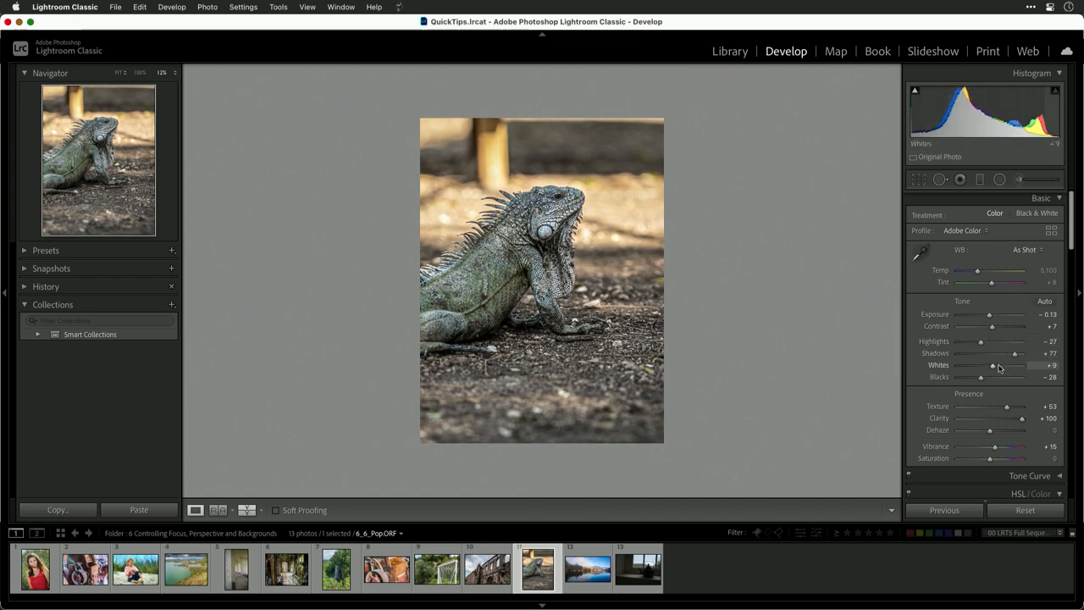
pyautogui.moveTo(993, 365); pyautogui.dragTo(1010, 365)
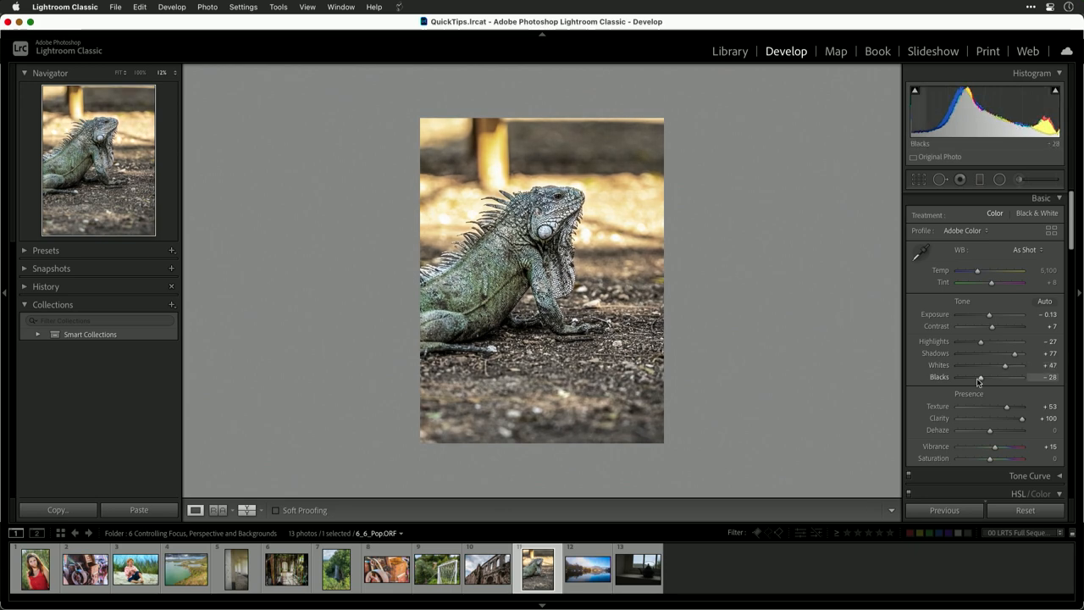
pyautogui.moveTo(980, 377); pyautogui.dragTo(973, 377)
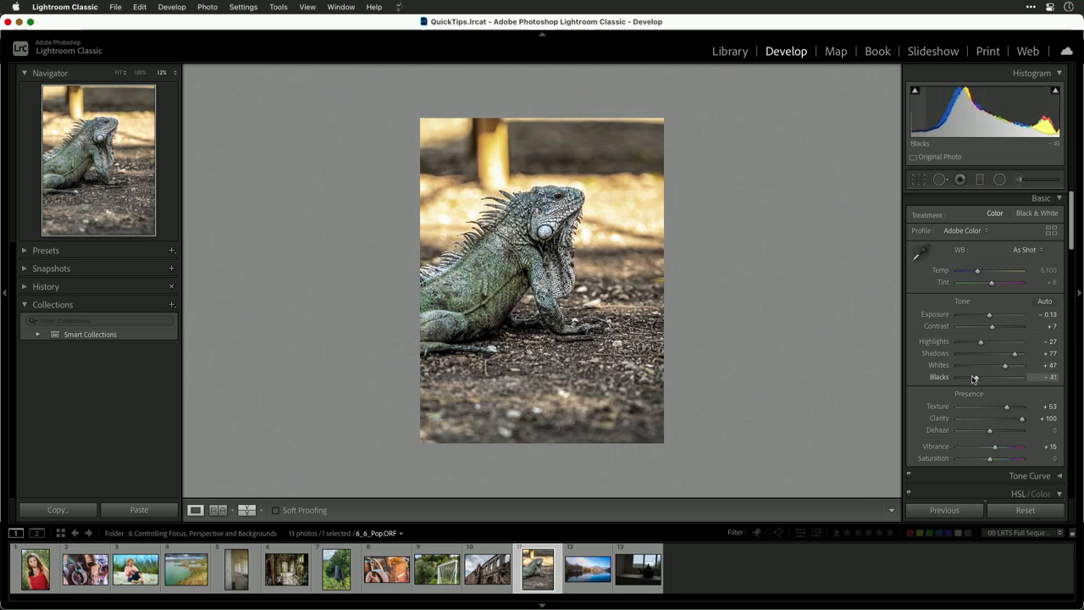
pyautogui.moveTo(975, 379)
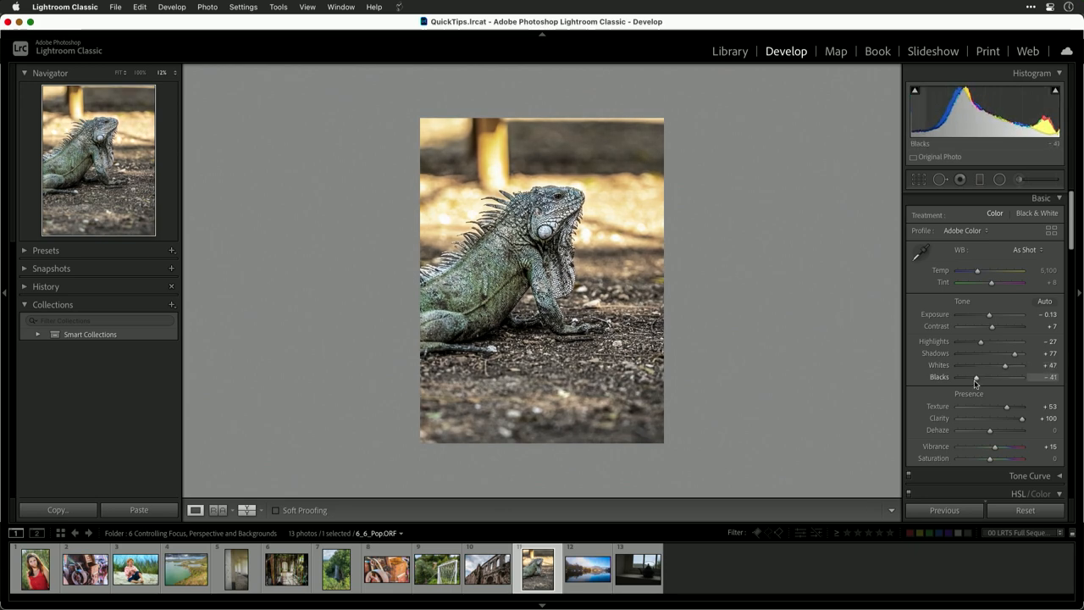
# Set Texture to +70 and Clarity to +78, and raise Vibrance.
pyautogui.moveTo(1007, 406); pyautogui.dragTo(962, 406)
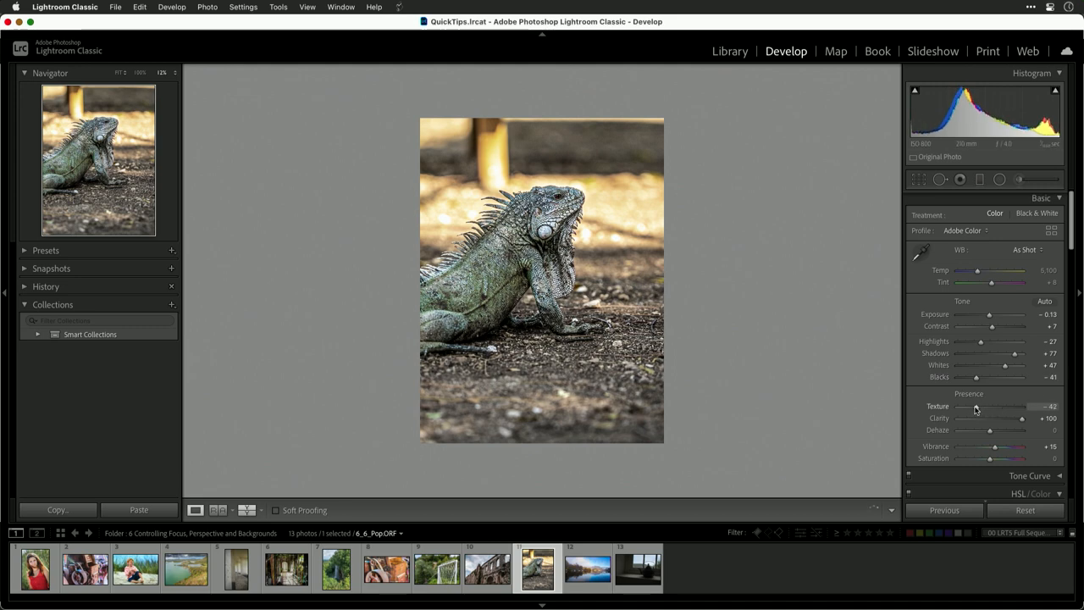
pyautogui.moveTo(960, 406); pyautogui.dragTo(1012, 406)
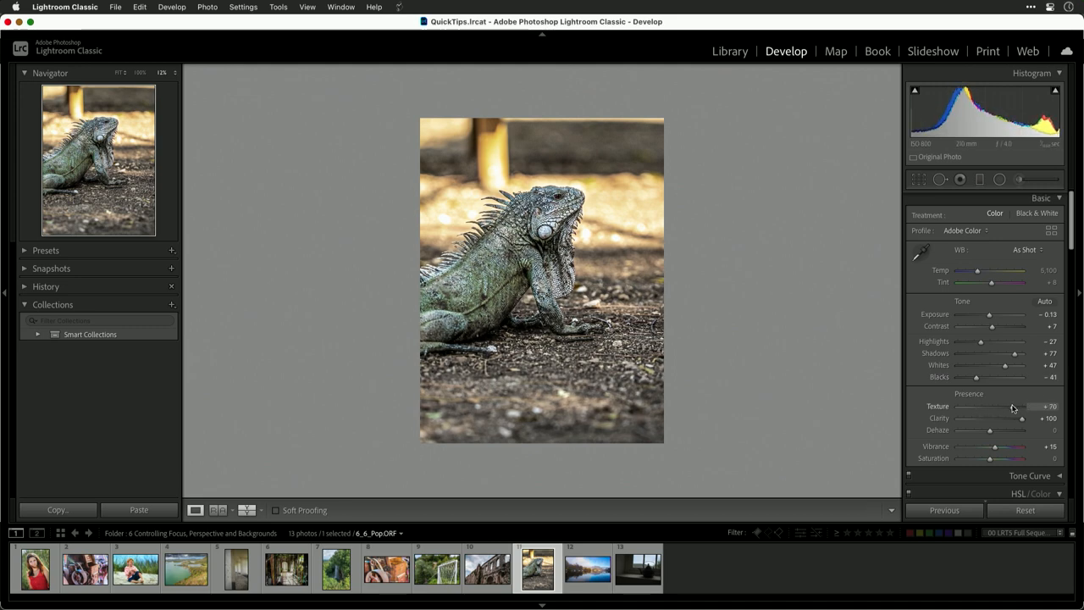
pyautogui.moveTo(1022, 418); pyautogui.dragTo(995, 419)
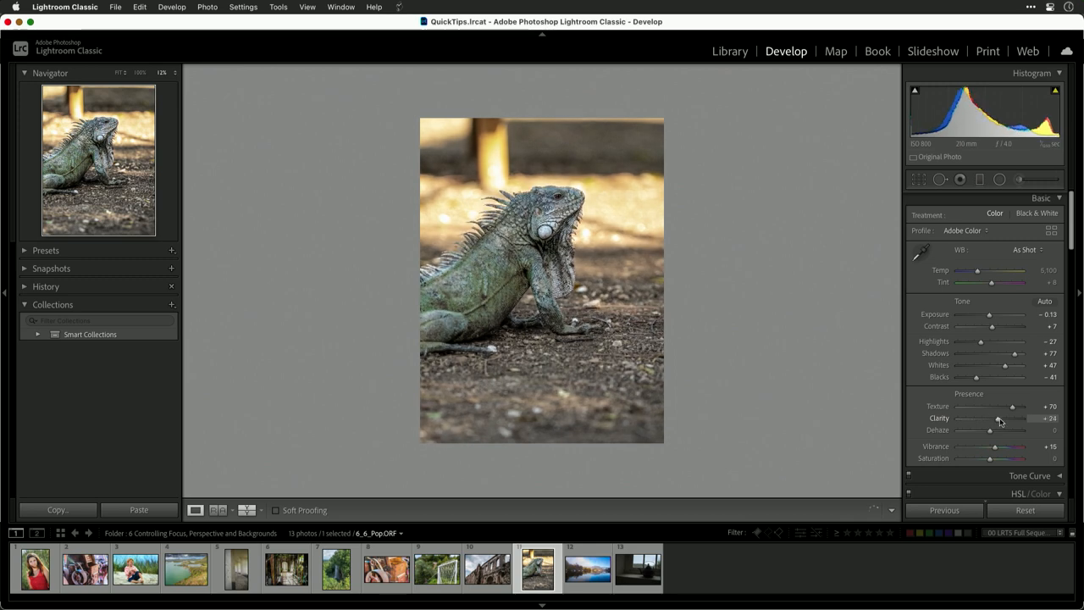
pyautogui.moveTo(987, 418); pyautogui.dragTo(1008, 419)
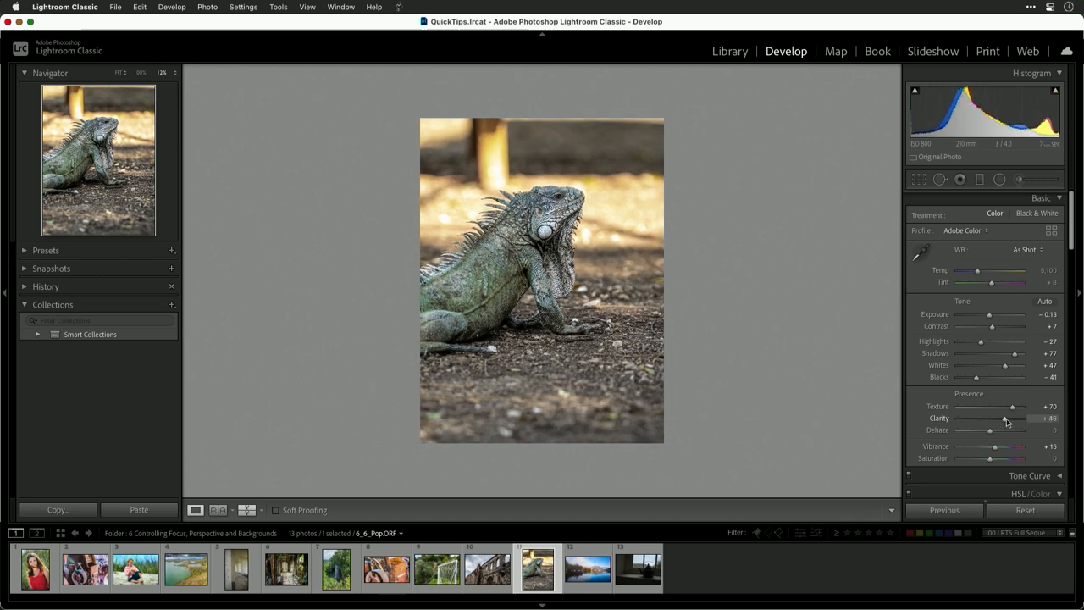
pyautogui.moveTo(1003, 419); pyautogui.dragTo(1014, 419)
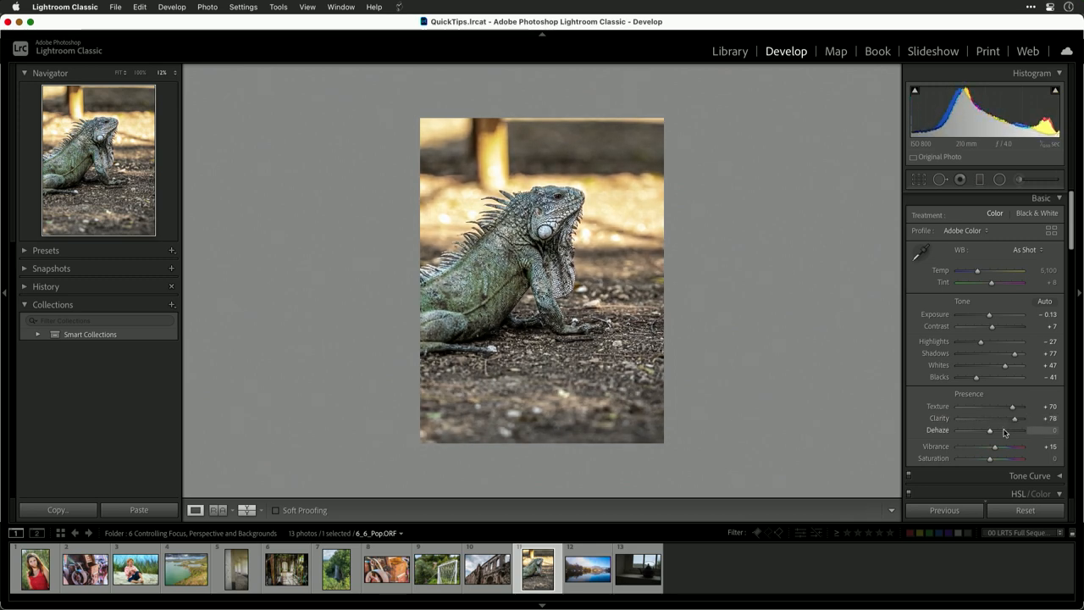
pyautogui.moveTo(995, 446); pyautogui.dragTo(1008, 446)
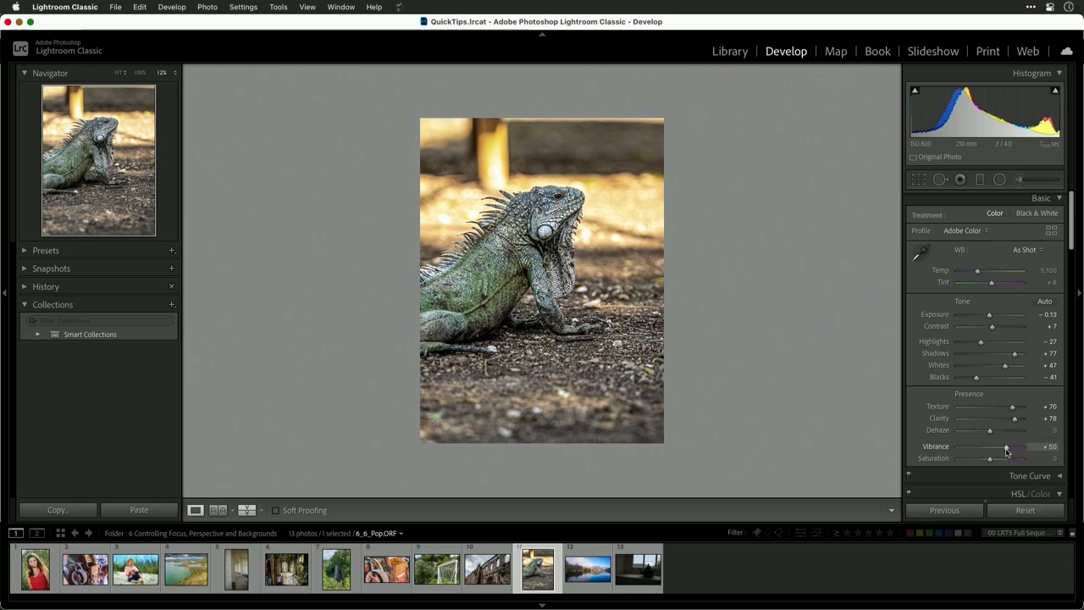
pyautogui.moveTo(1008, 446); pyautogui.dragTo(1004, 446)
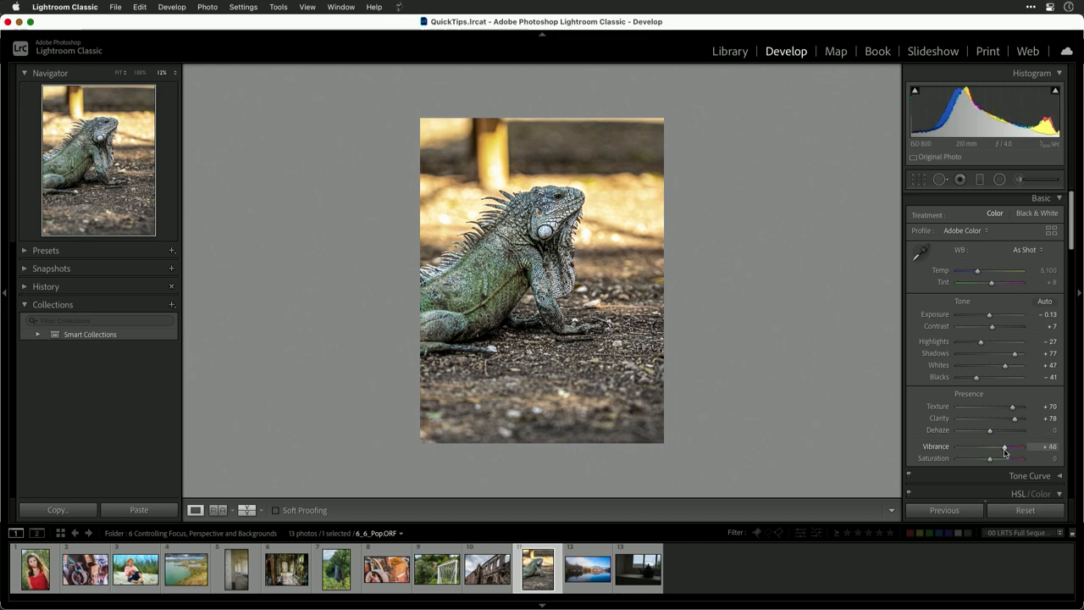
# Use HSL Saturation's targeted tool to set Orange -68, Yellow -30, Green +79.
pyautogui.scroll(-3)
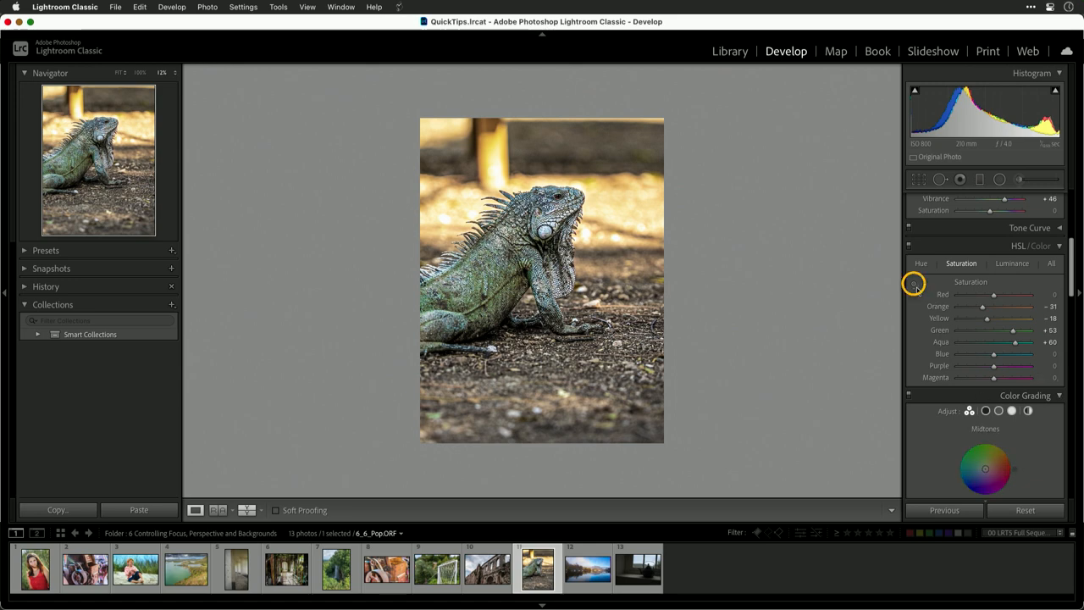
pyautogui.click(915, 283)
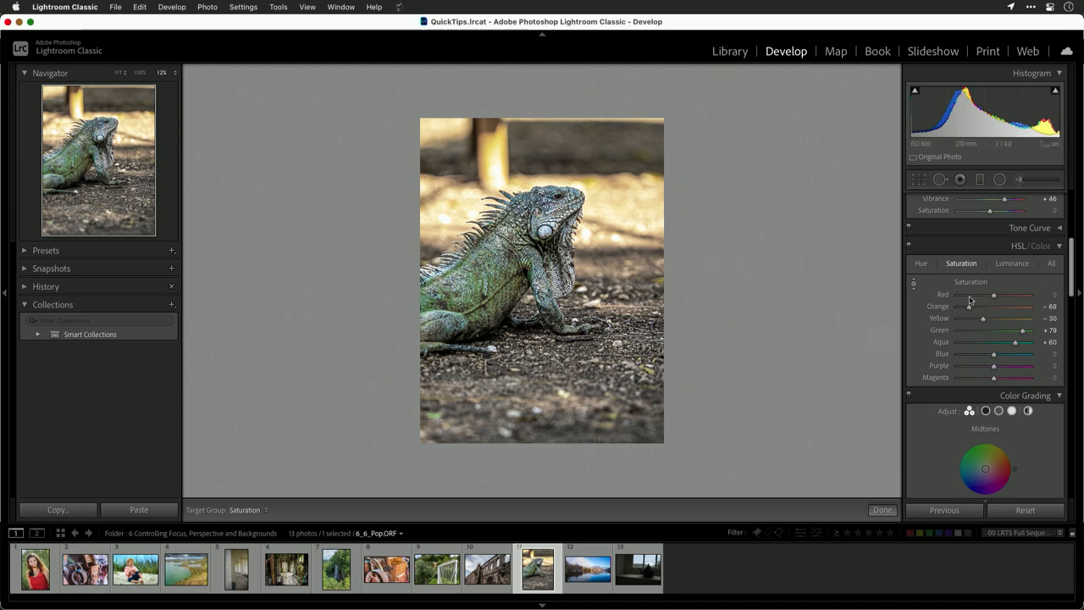
# Lower Yellow, Green, Aqua and Blue luminance on the image, and set Orange hue -7, Yellow -20.
pyautogui.click(1012, 263)
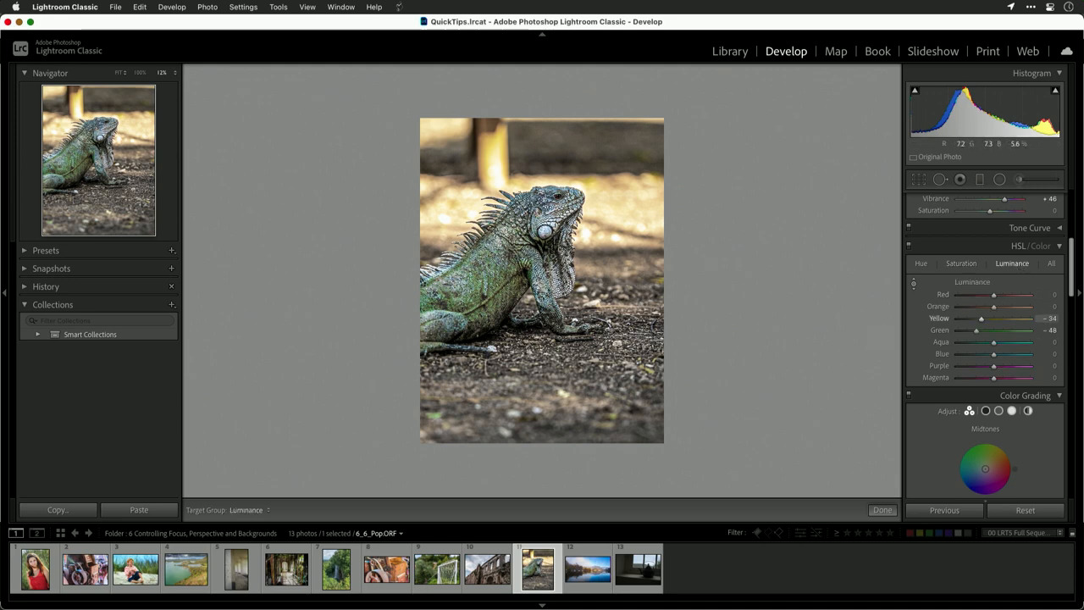
pyautogui.moveTo(994, 342); pyautogui.dragTo(965, 342)
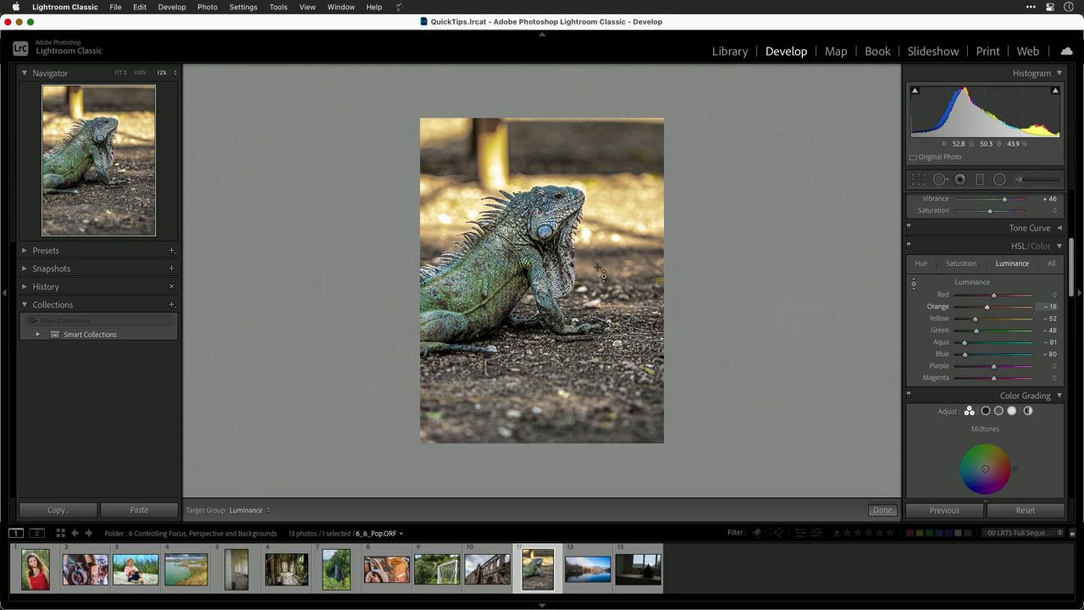
pyautogui.moveTo(983, 318); pyautogui.dragTo(966, 318)
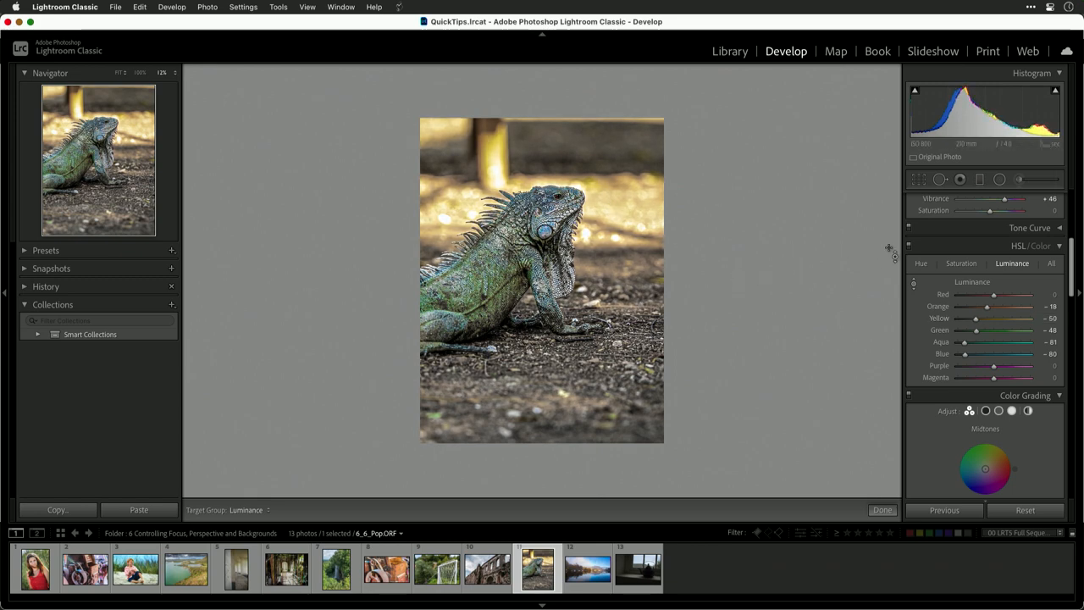
pyautogui.click(921, 264)
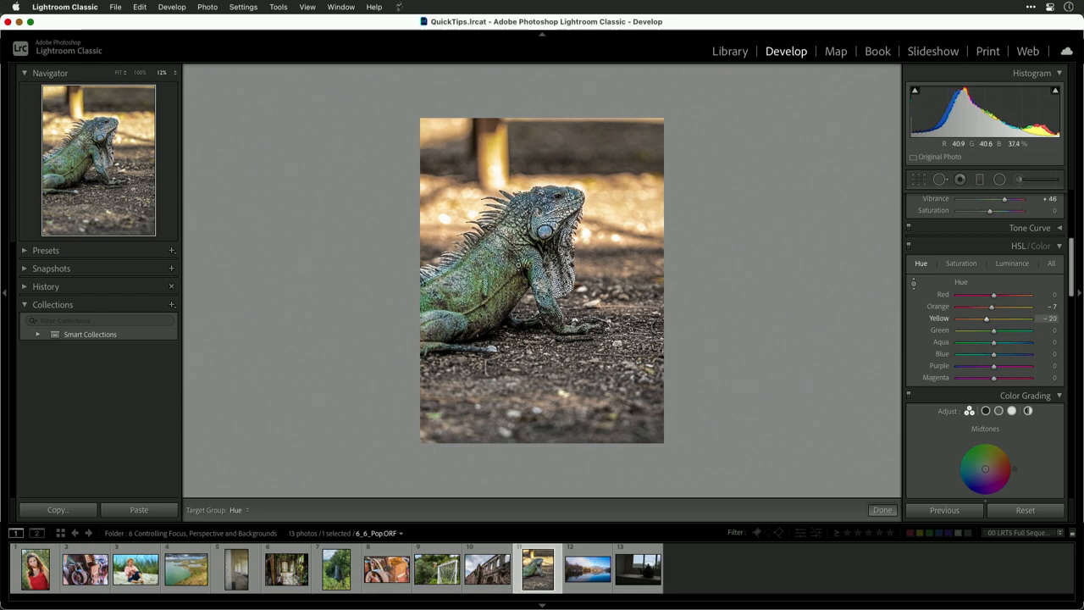
# Return the HSL/Color panel to the Luminance view.
pyautogui.click(1012, 264)
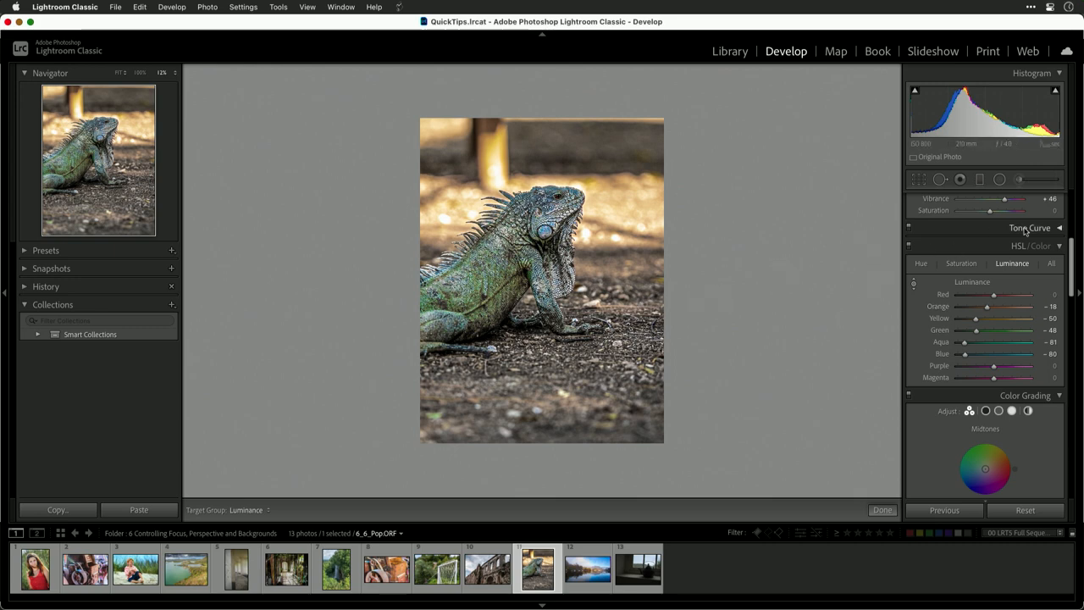
pyautogui.moveTo(947, 239)
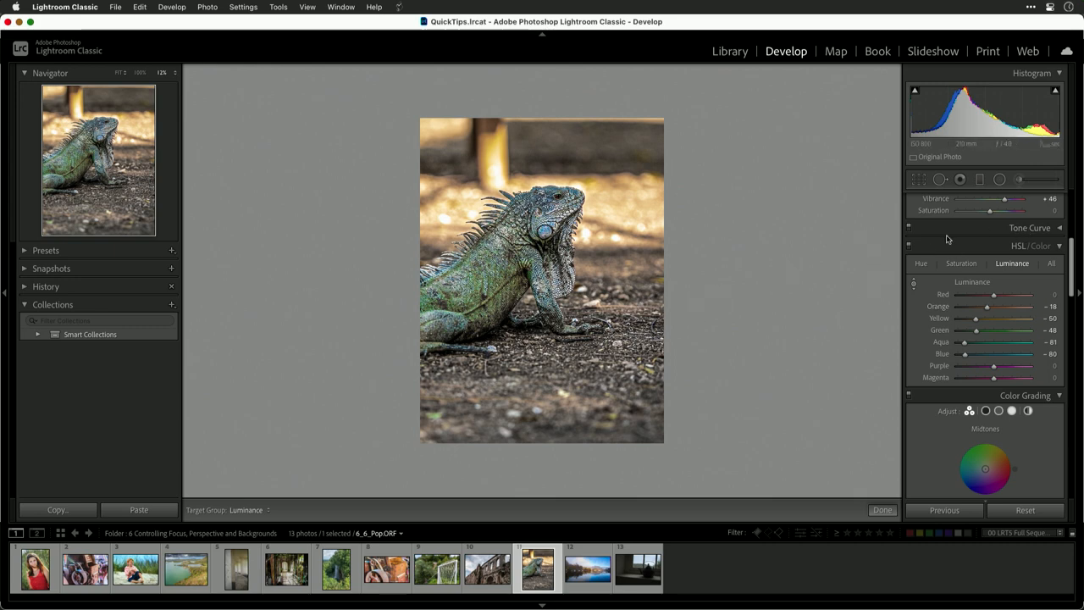